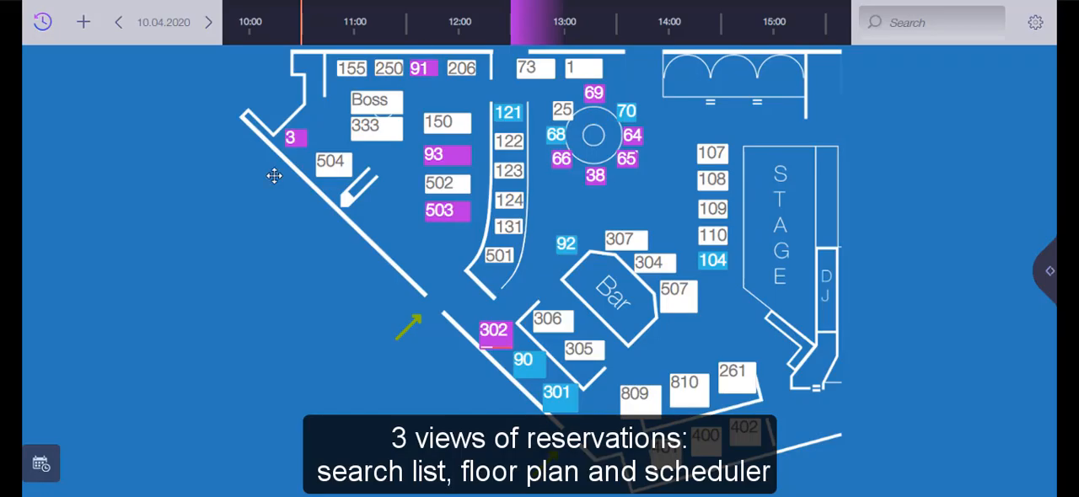
pyautogui.moveTo(292, 273)
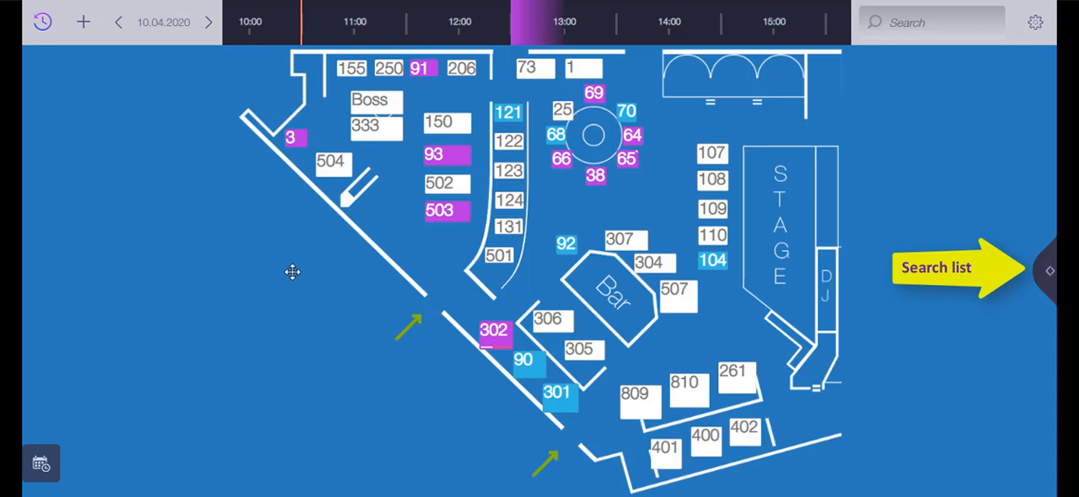
# Select table 502 and open a new reservation form prefilled 12:30–16:30 for one person
pyautogui.click(957, 268)
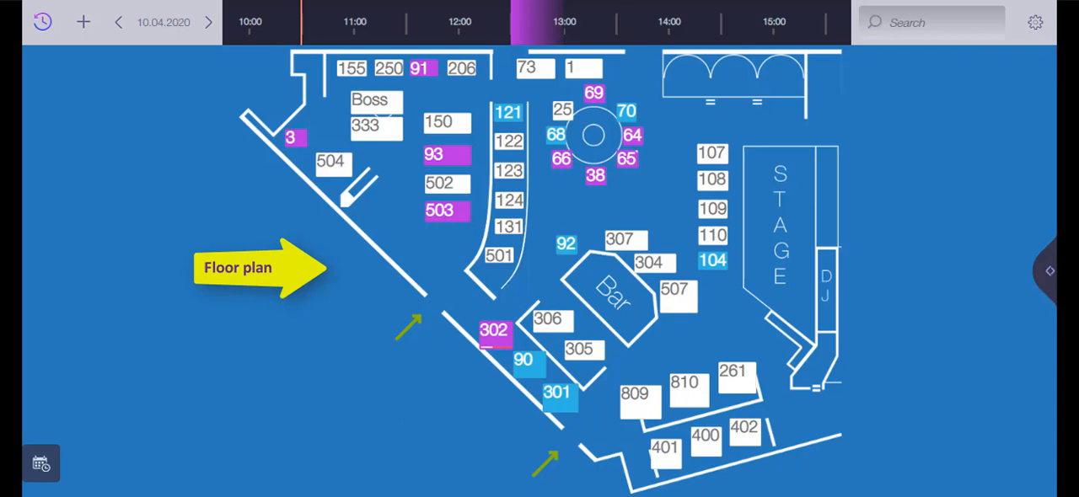
pyautogui.moveTo(462, 260)
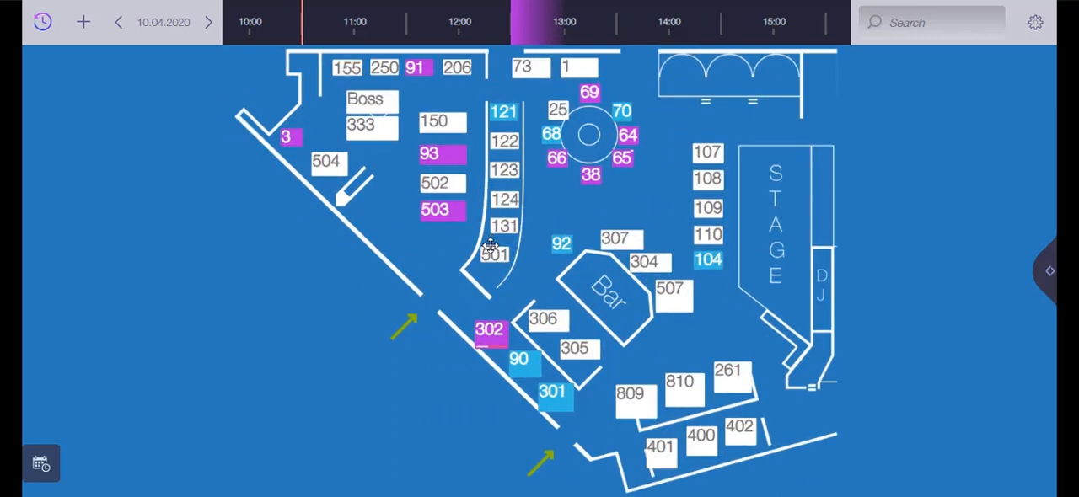
pyautogui.moveTo(40, 462)
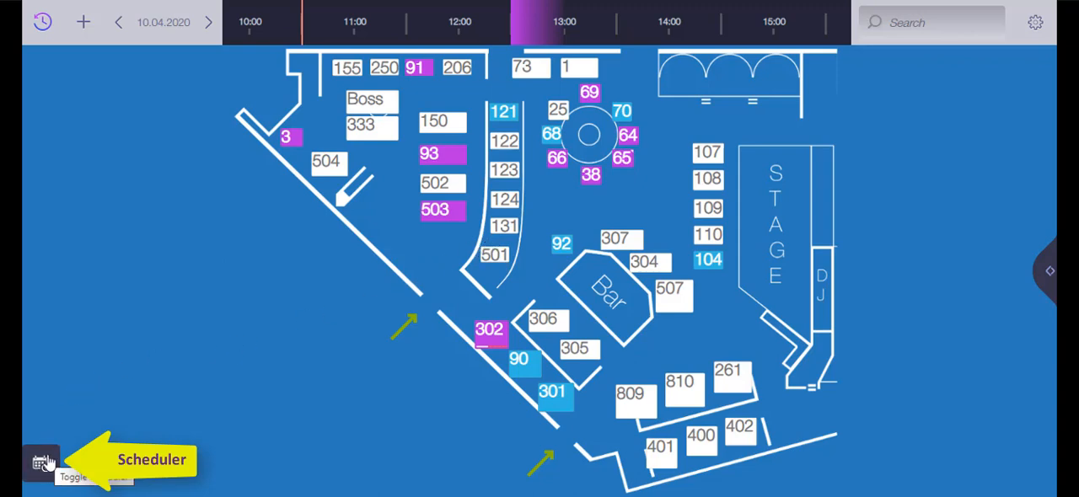
pyautogui.click(41, 461)
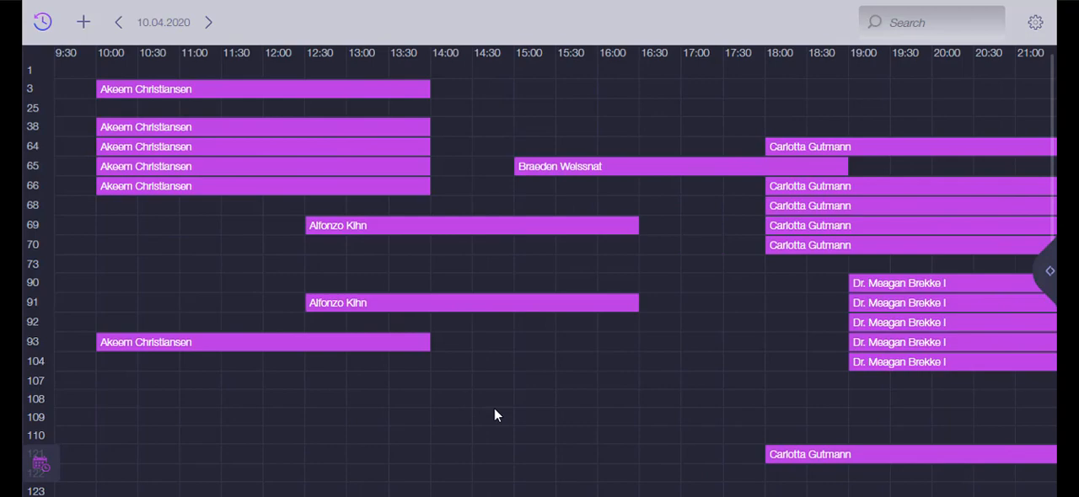
pyautogui.scroll(-3)
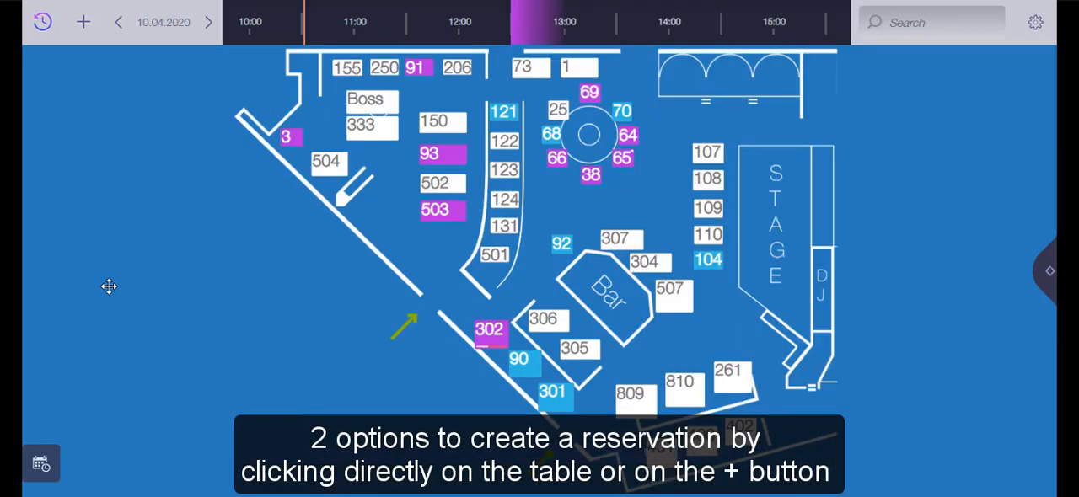
pyautogui.moveTo(441, 188)
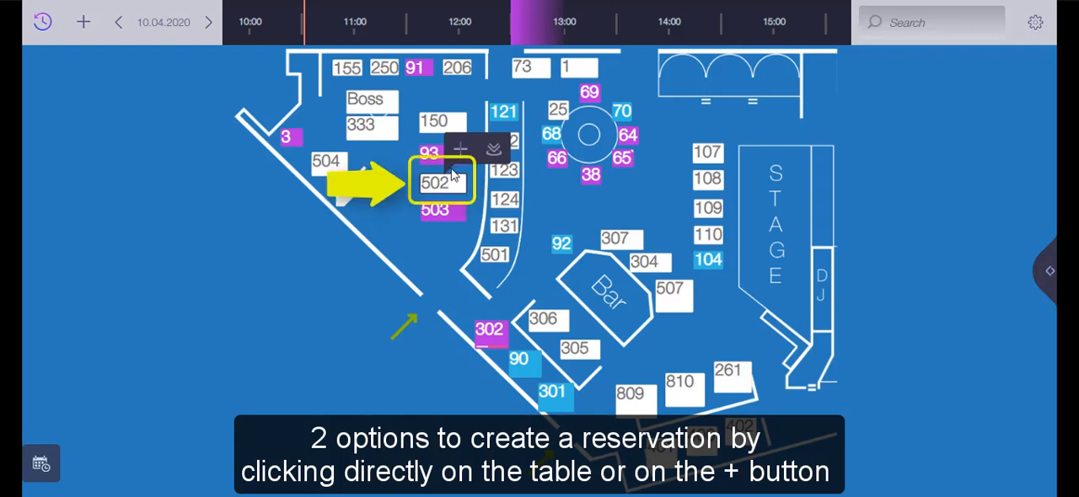
pyautogui.moveTo(458, 150)
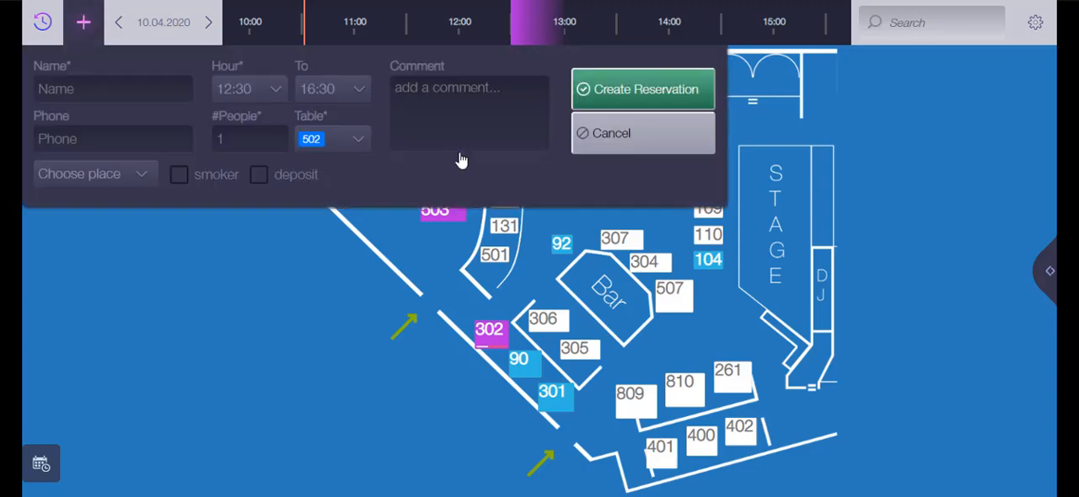
# Search for a guest name starting with 'a' and pick the existing client
pyautogui.click(112, 89)
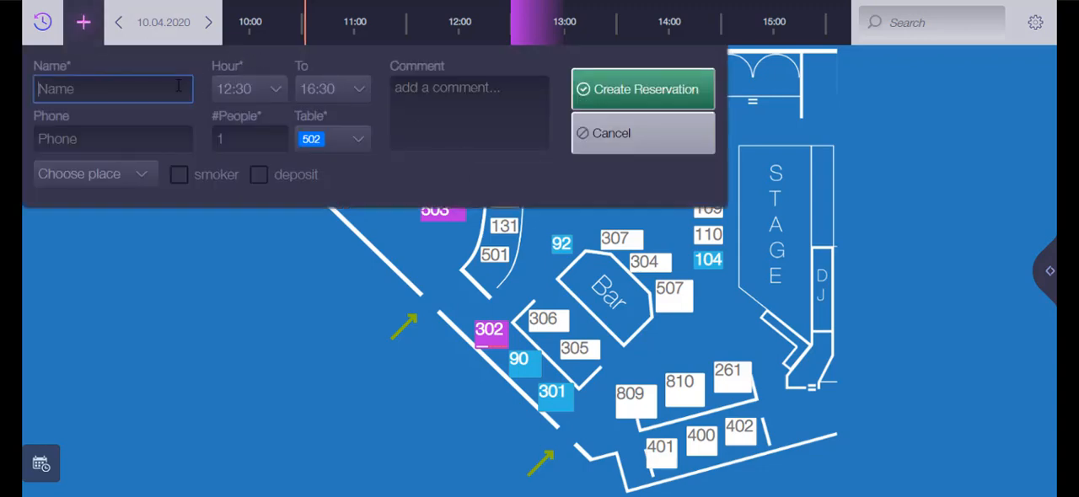
pyautogui.write('a')
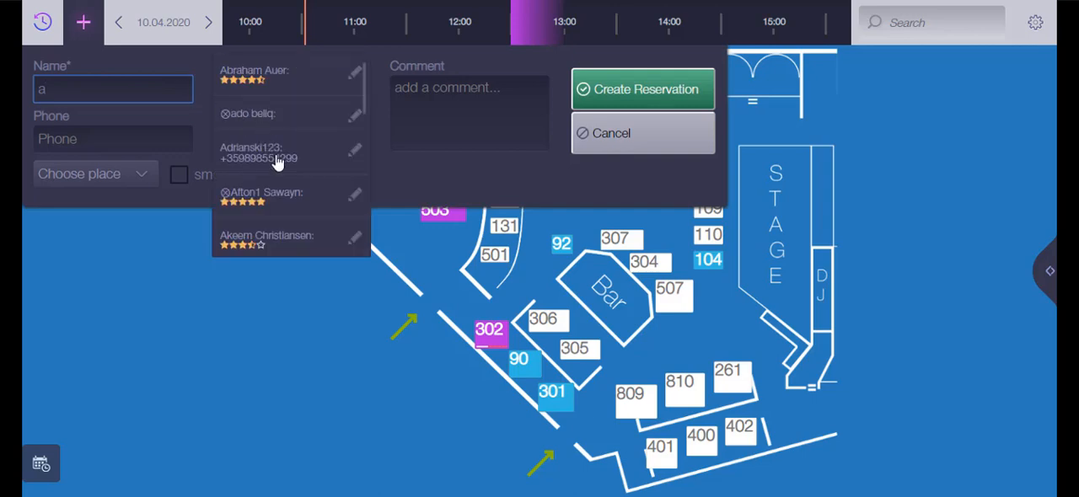
pyautogui.scroll(-3)
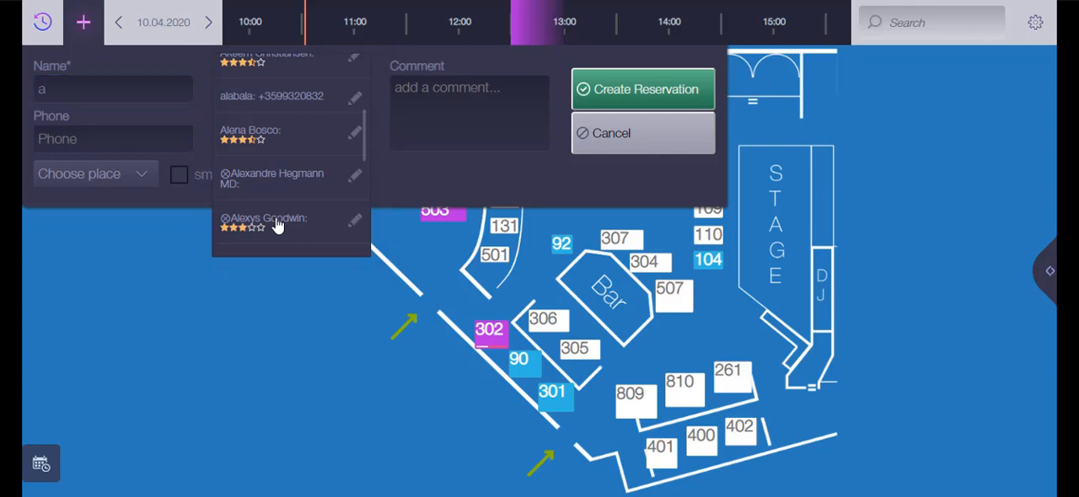
pyautogui.click(265, 221)
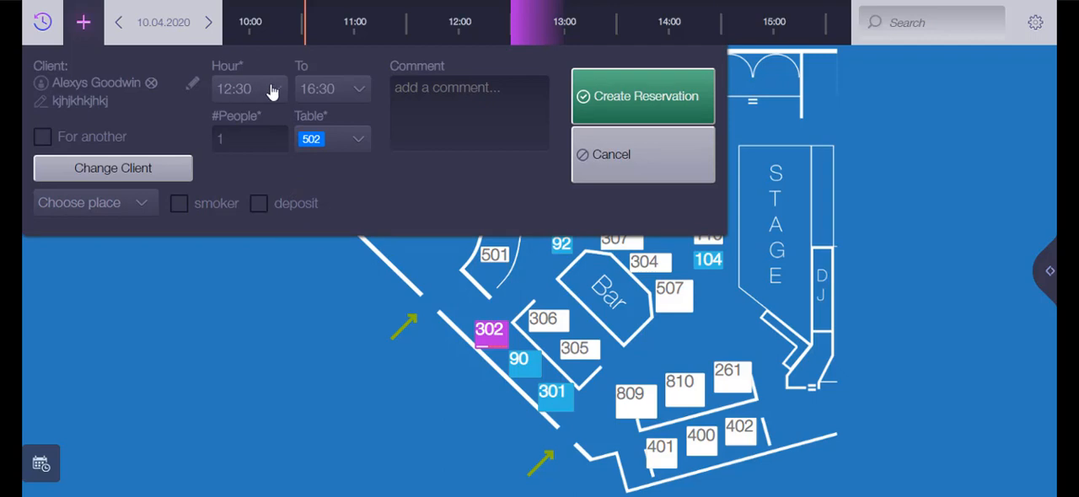
# Book 15:00 for three at tables 401, 402, 501, 502, first floor, smoking
pyautogui.click(248, 89)
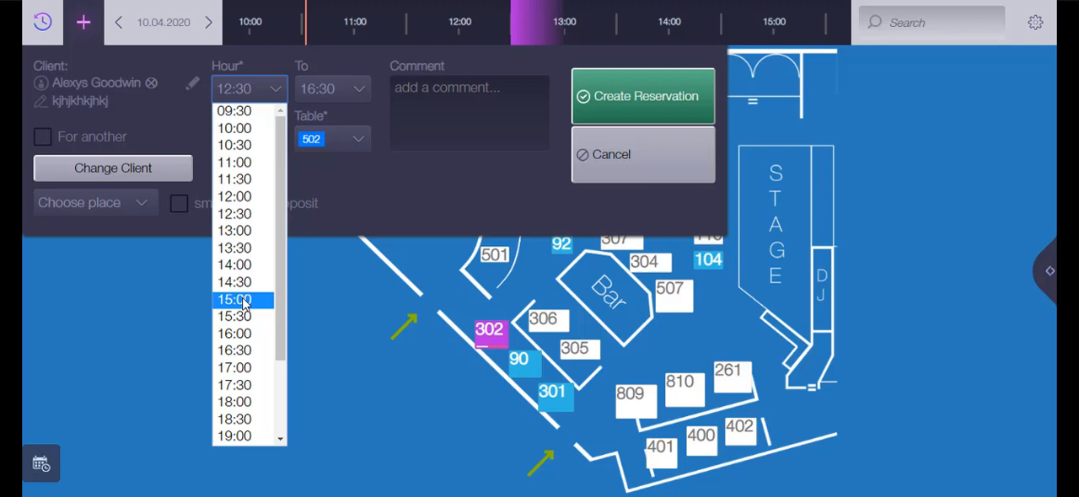
pyautogui.click(234, 299)
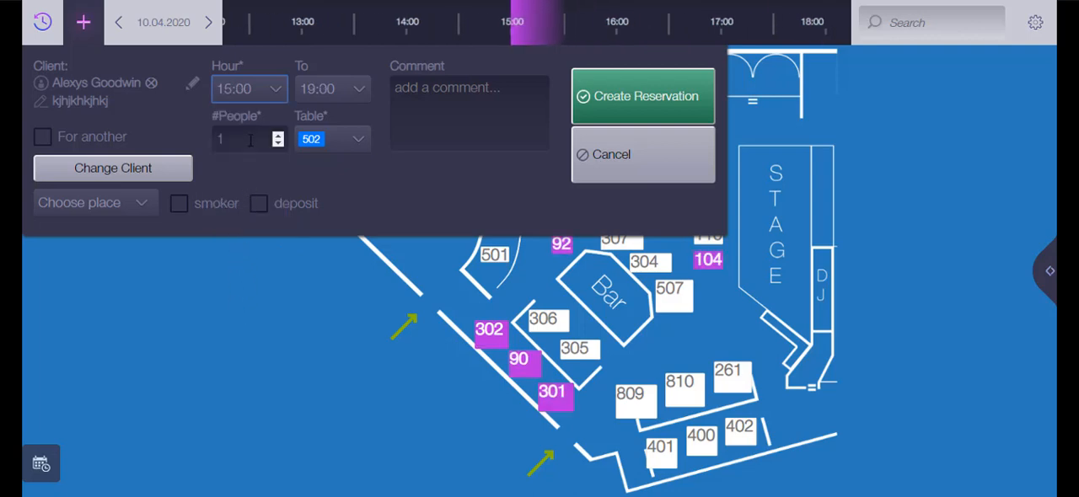
pyautogui.click(279, 135)
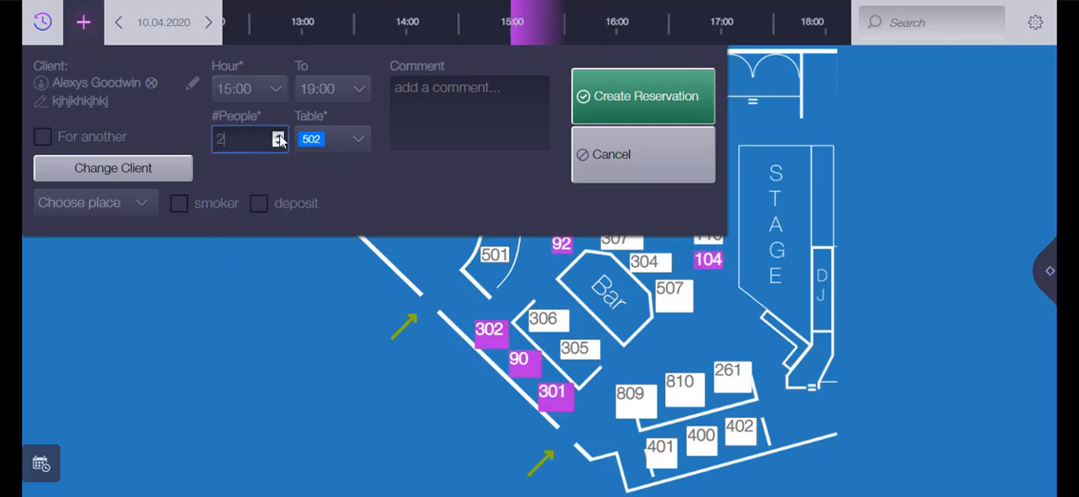
pyautogui.click(279, 135)
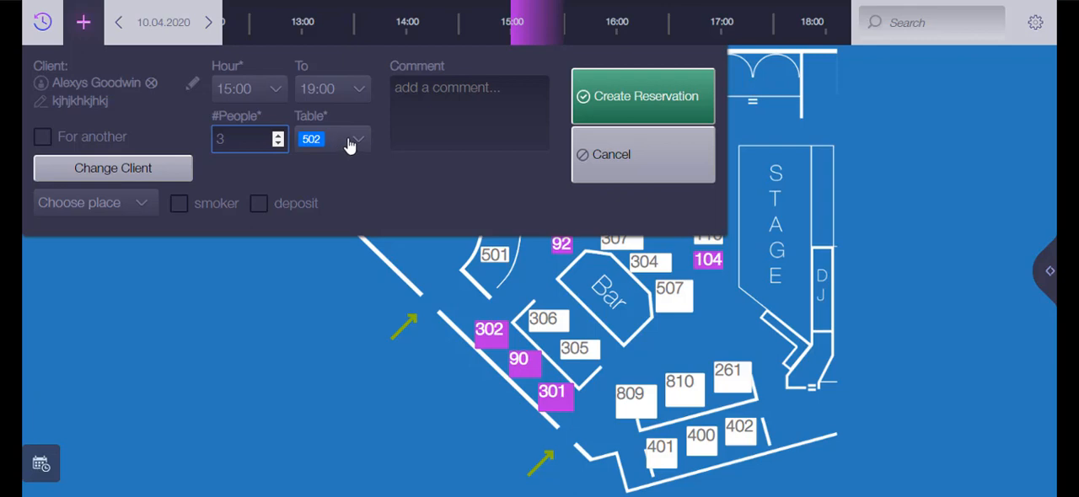
pyautogui.click(332, 139)
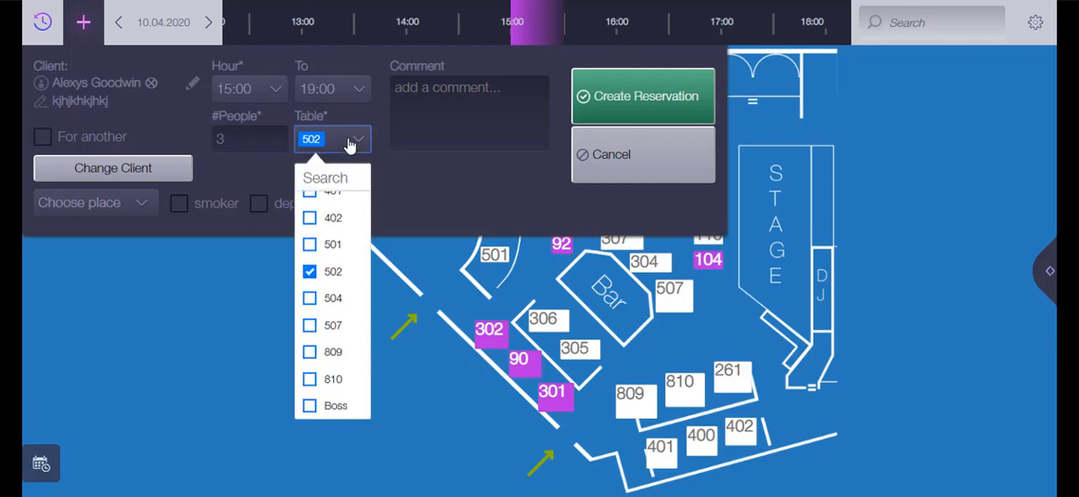
pyautogui.click(309, 228)
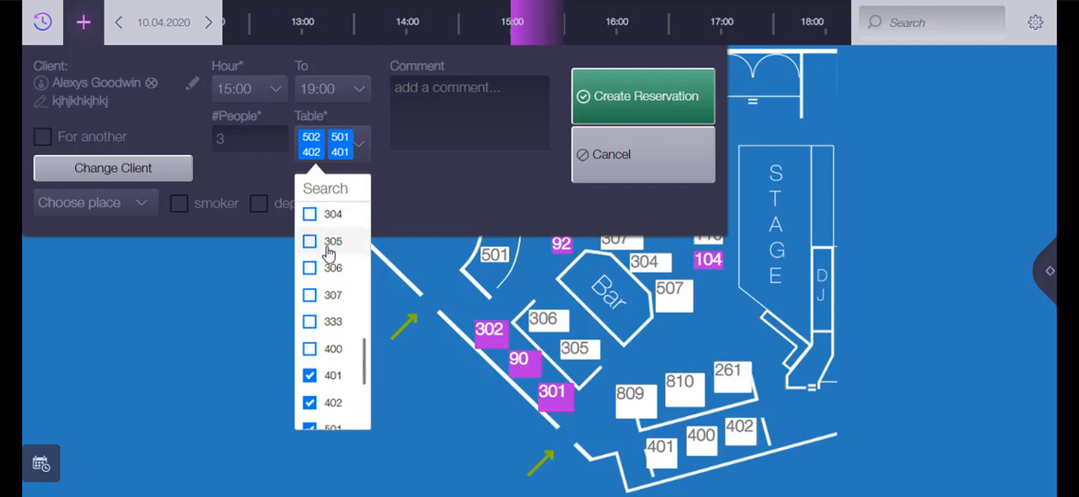
pyautogui.click(85, 202)
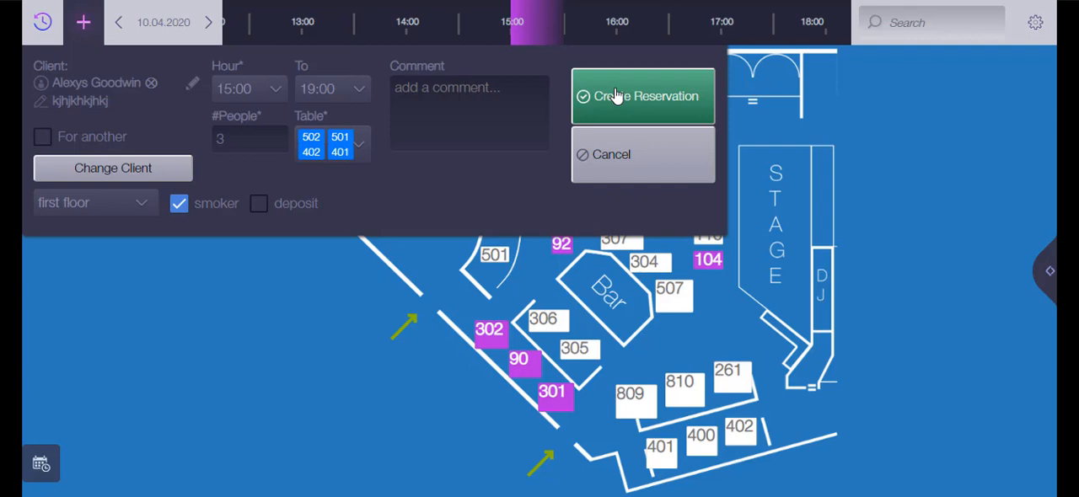
pyautogui.click(642, 96)
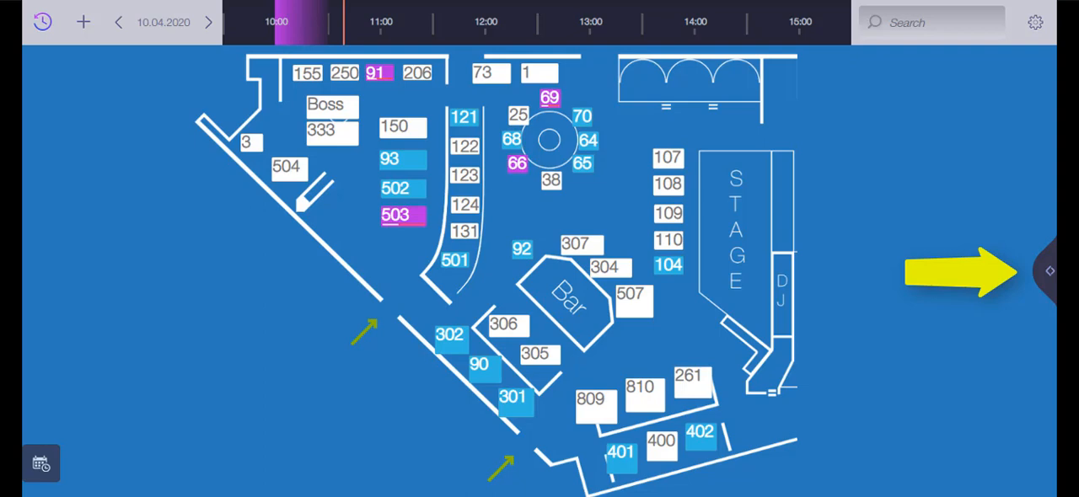
pyautogui.moveTo(1048, 271)
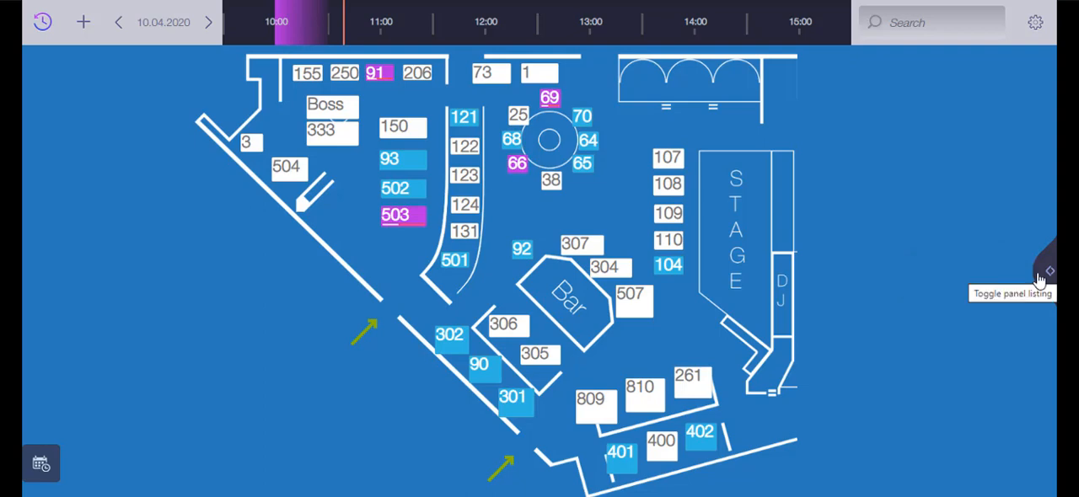
# Open the reservations list and highlight the 10:00 reservation's table 66 on the floor plan
pyautogui.click(1049, 271)
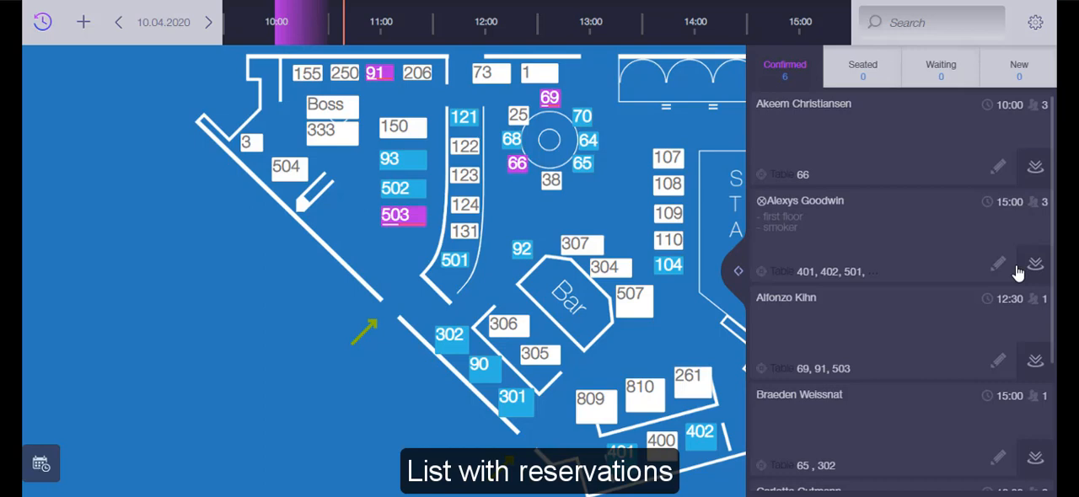
pyautogui.moveTo(801, 175)
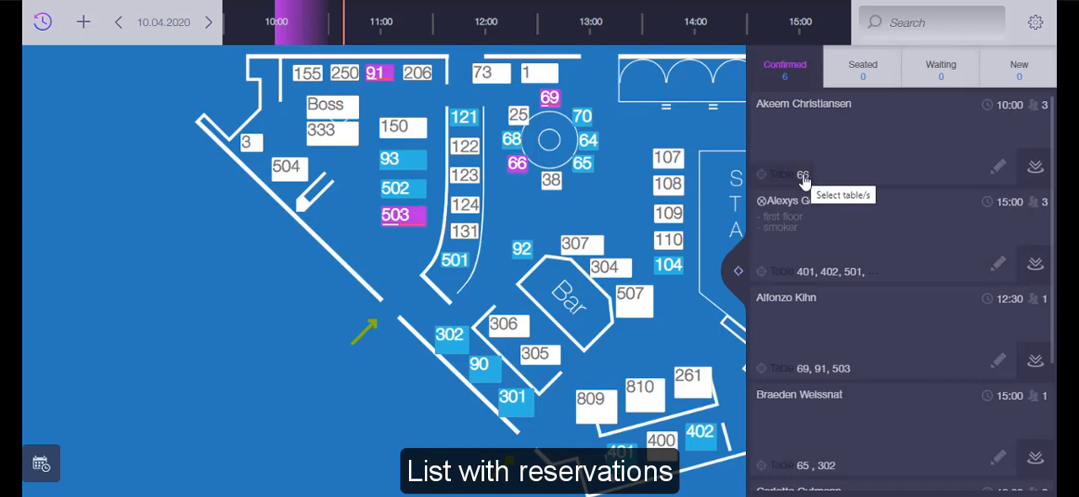
pyautogui.click(802, 174)
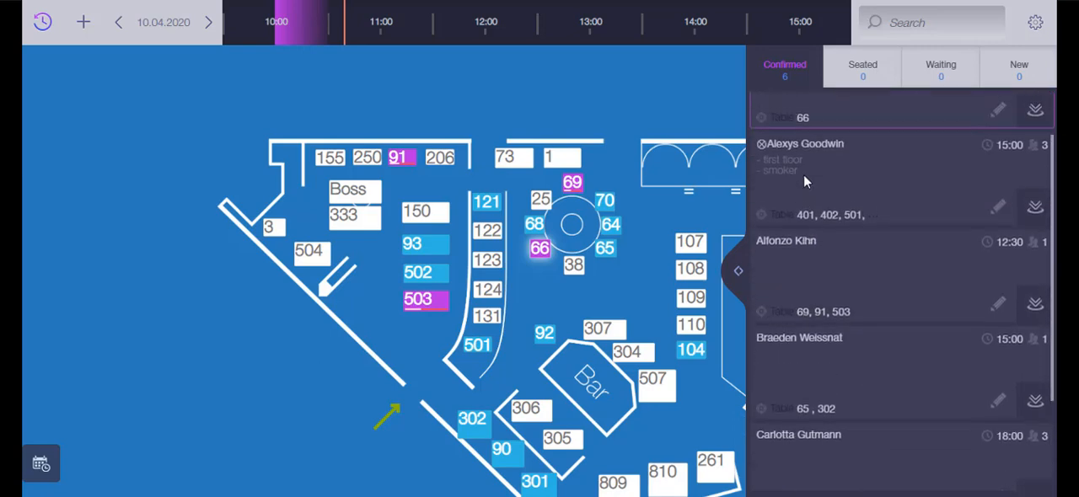
pyautogui.click(927, 23)
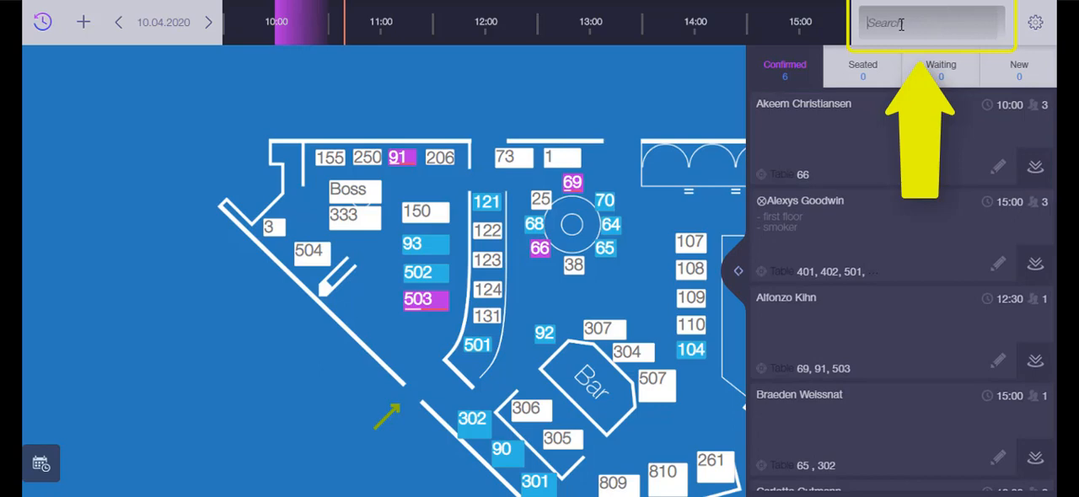
# Filter reservations by 'br' and seat Braeden Weissnat's 15:00 booking at tables 65 and 302
pyautogui.write('br')
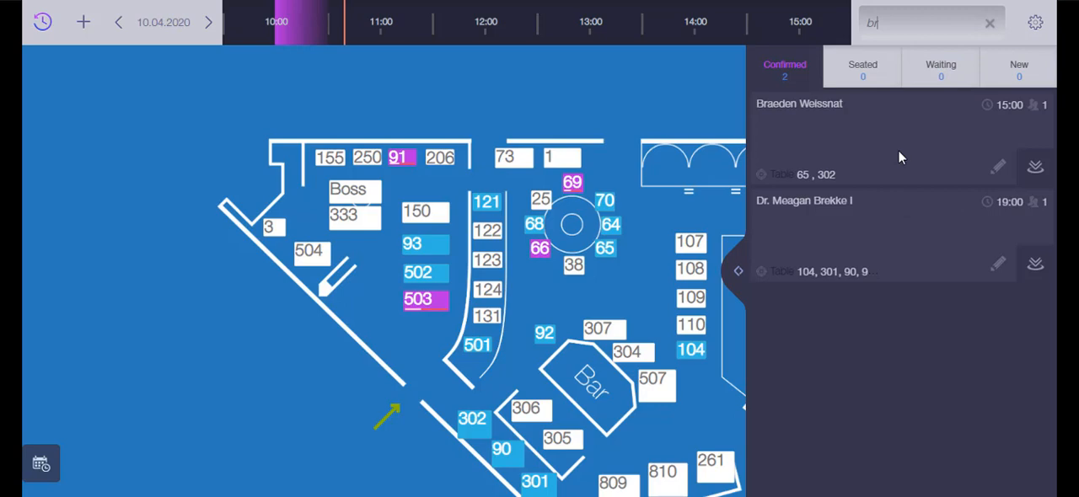
pyautogui.moveTo(998, 166)
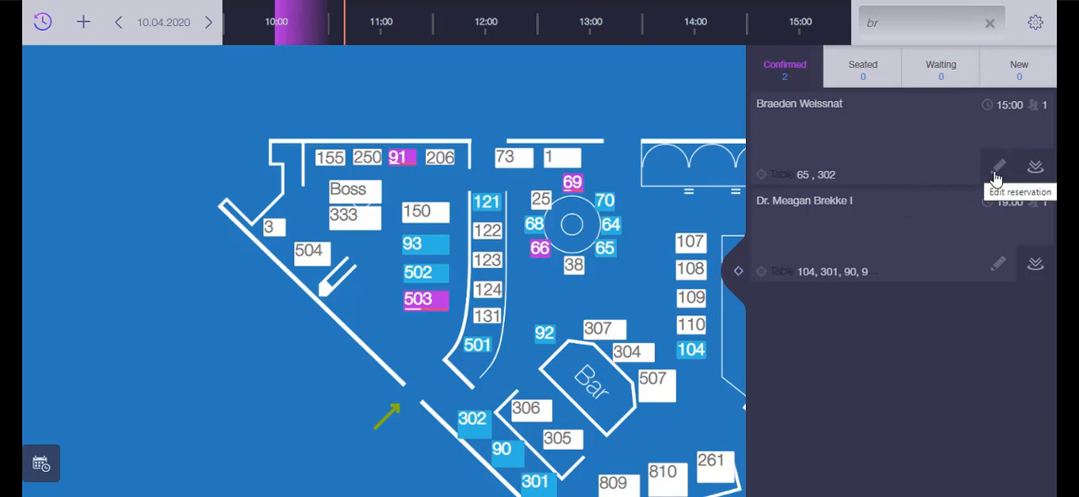
pyautogui.moveTo(1035, 173)
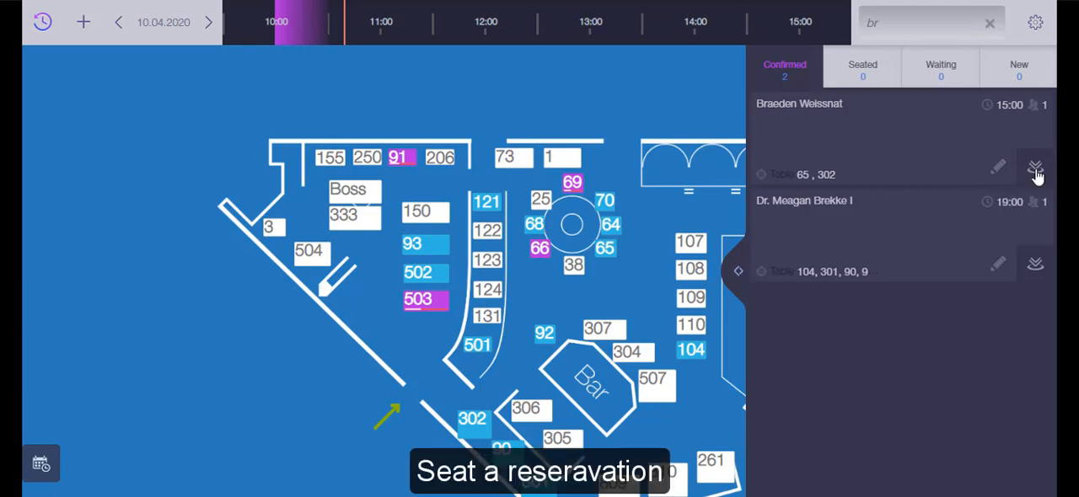
pyautogui.click(1036, 166)
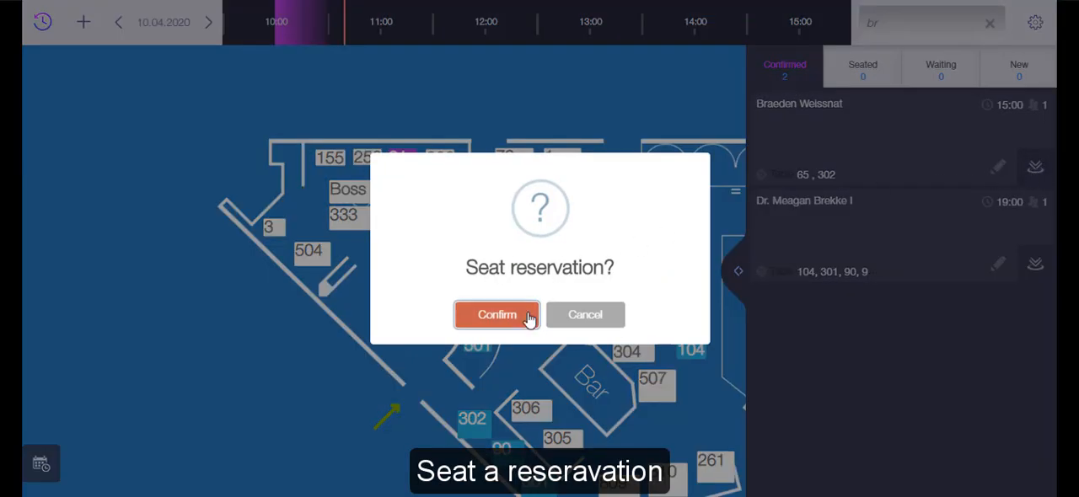
pyautogui.click(497, 315)
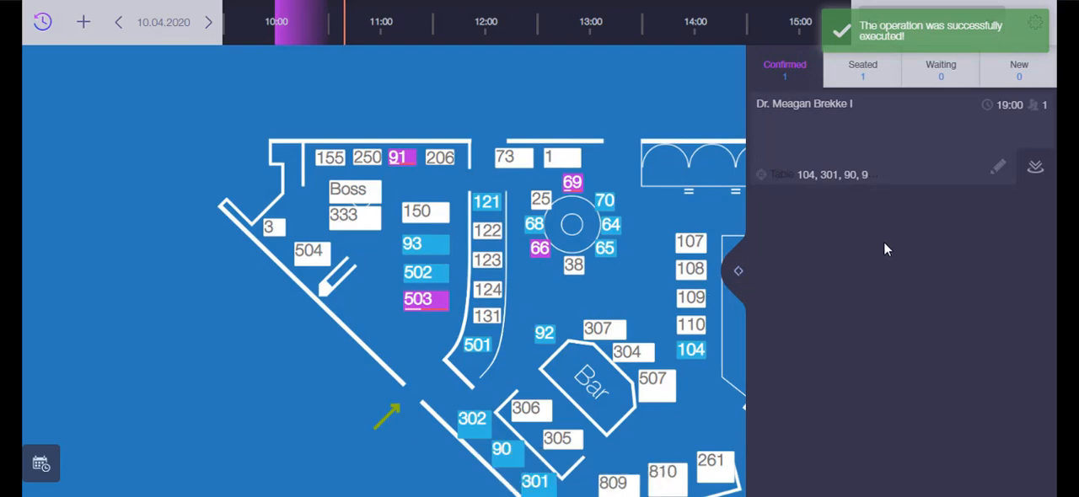
pyautogui.moveTo(998, 166)
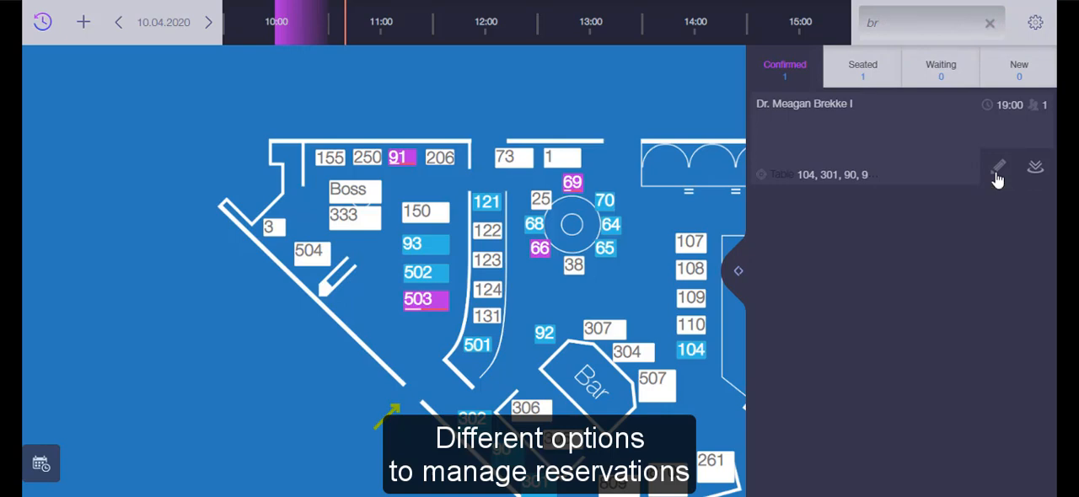
# Close the 19:00 reservation and free its tables, marked 'Canceled by customer'
pyautogui.click(998, 166)
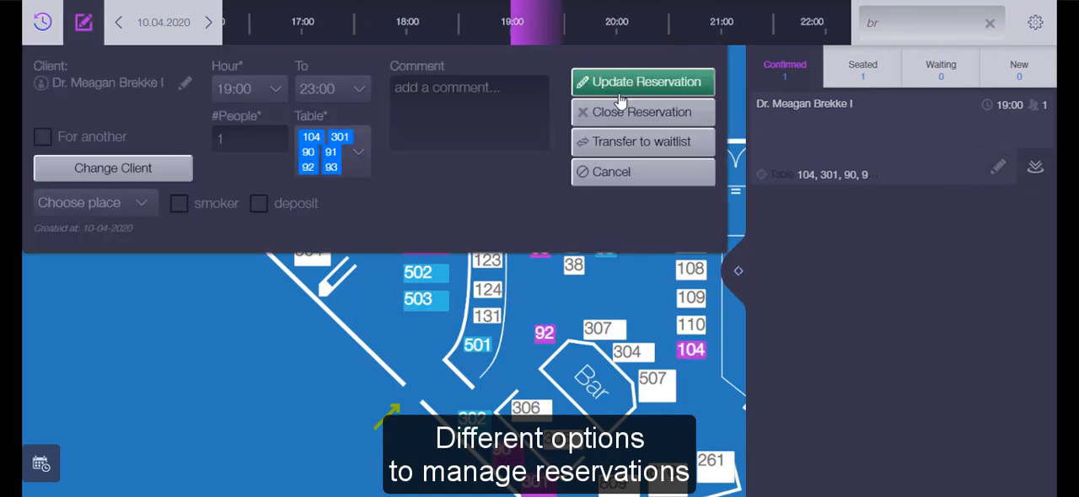
pyautogui.moveTo(615, 93)
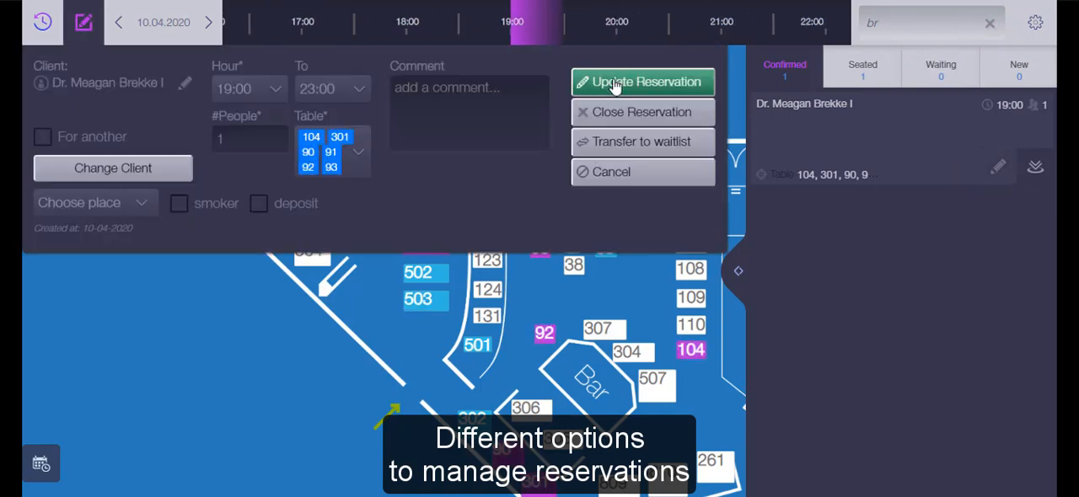
pyautogui.moveTo(618, 118)
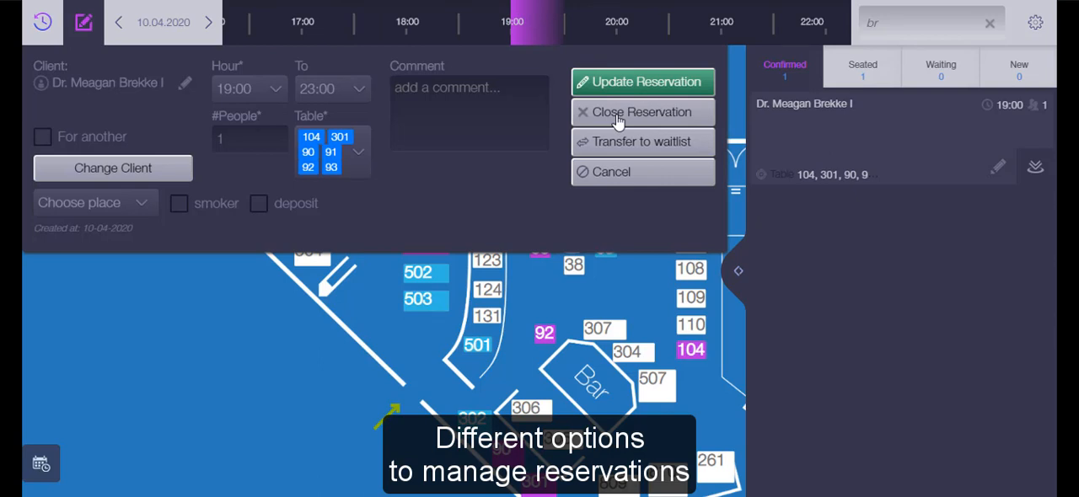
pyautogui.moveTo(620, 142)
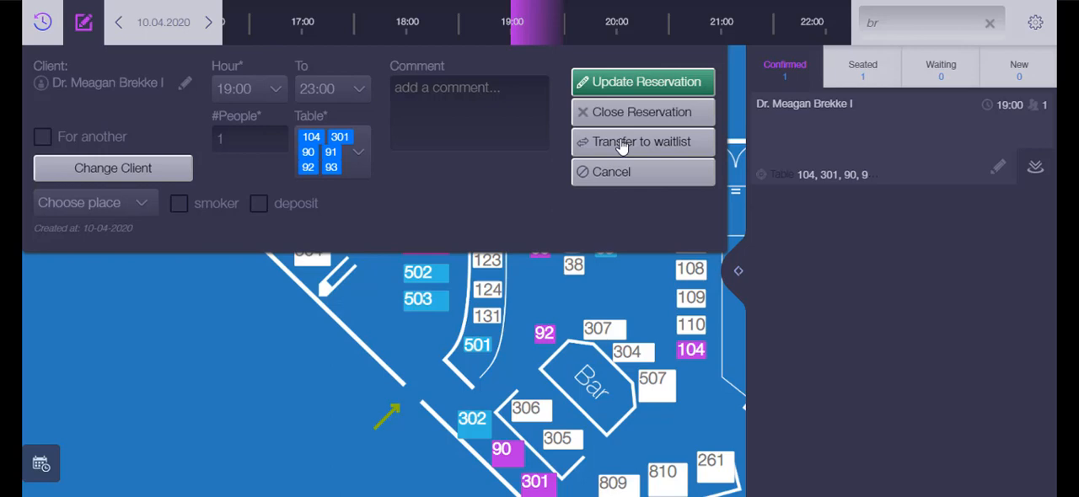
pyautogui.click(643, 112)
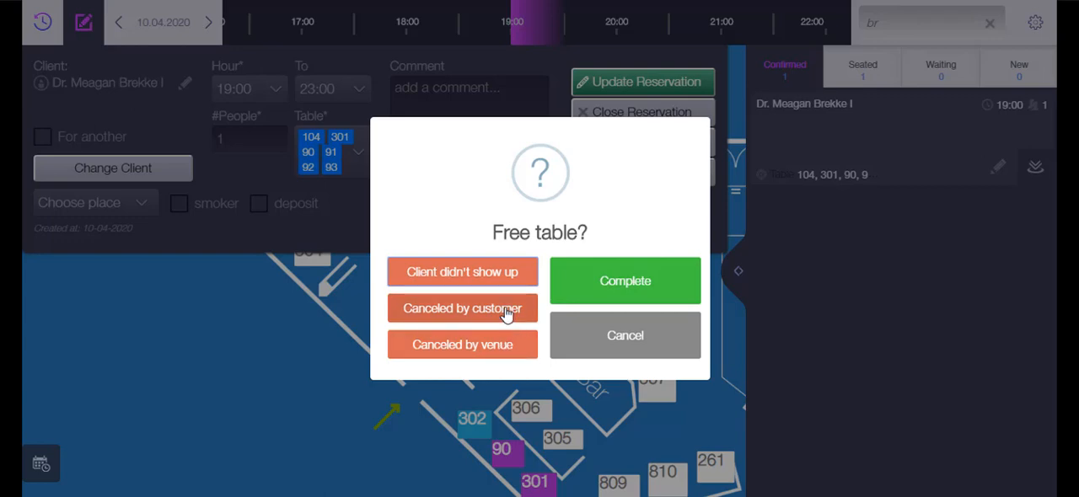
pyautogui.click(462, 308)
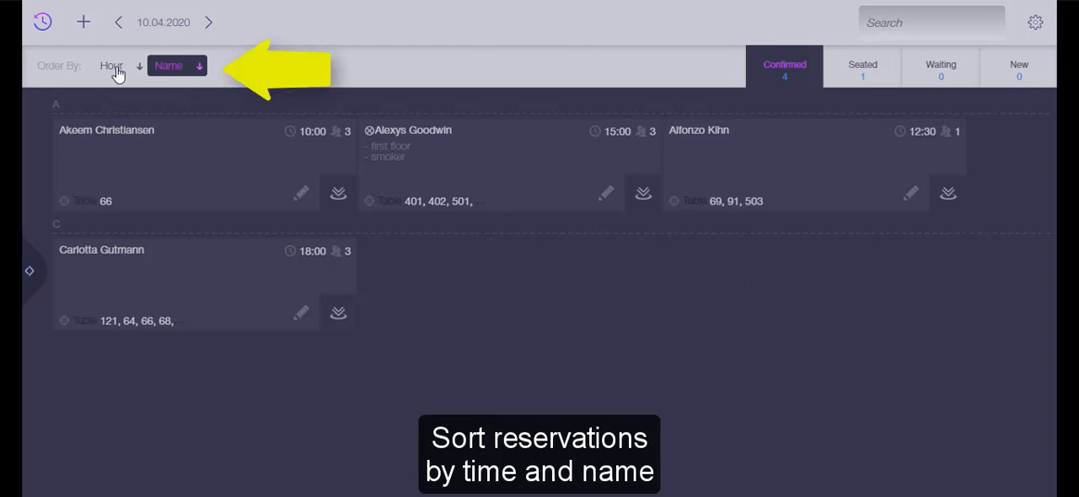
# Sort the confirmed reservations list by Hour, then return to the floor plan
pyautogui.click(111, 66)
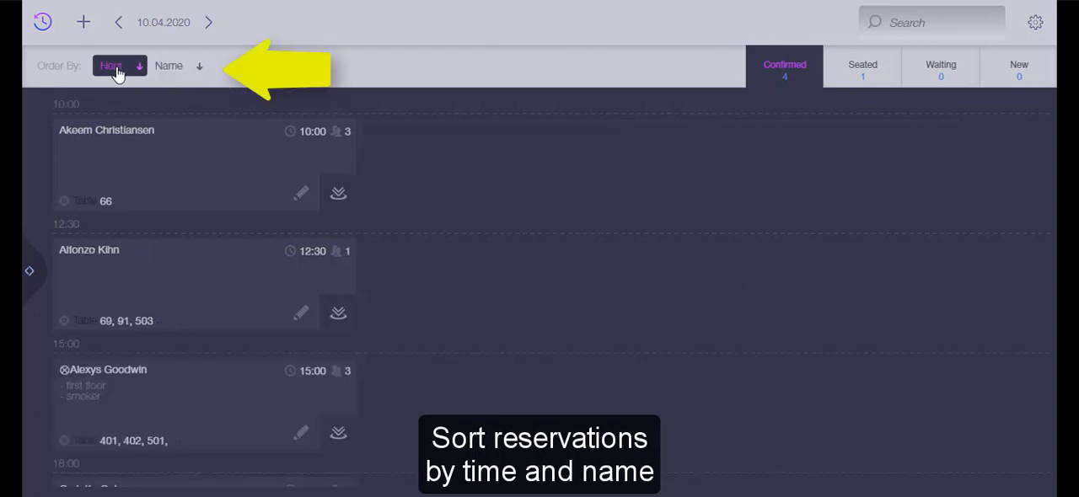
pyautogui.click(168, 66)
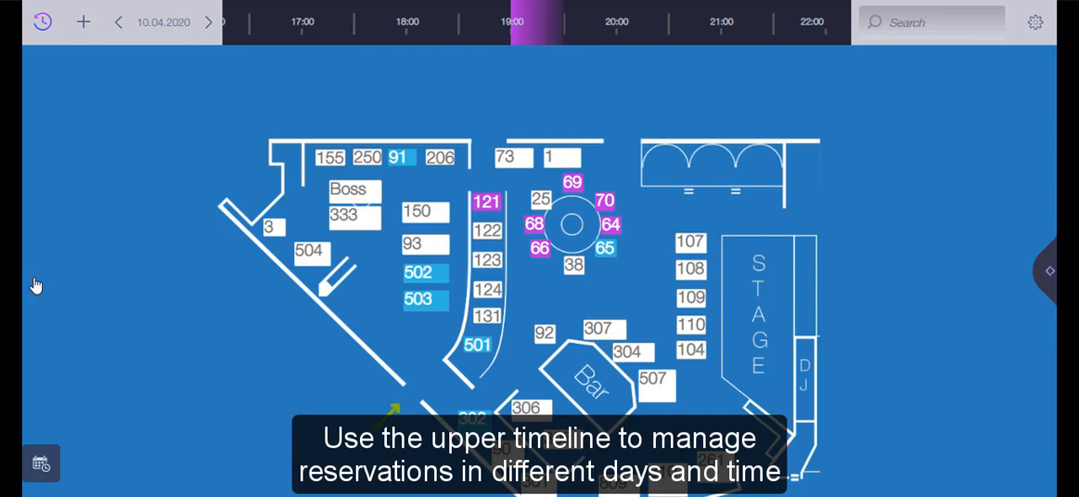
pyautogui.moveTo(423, 29)
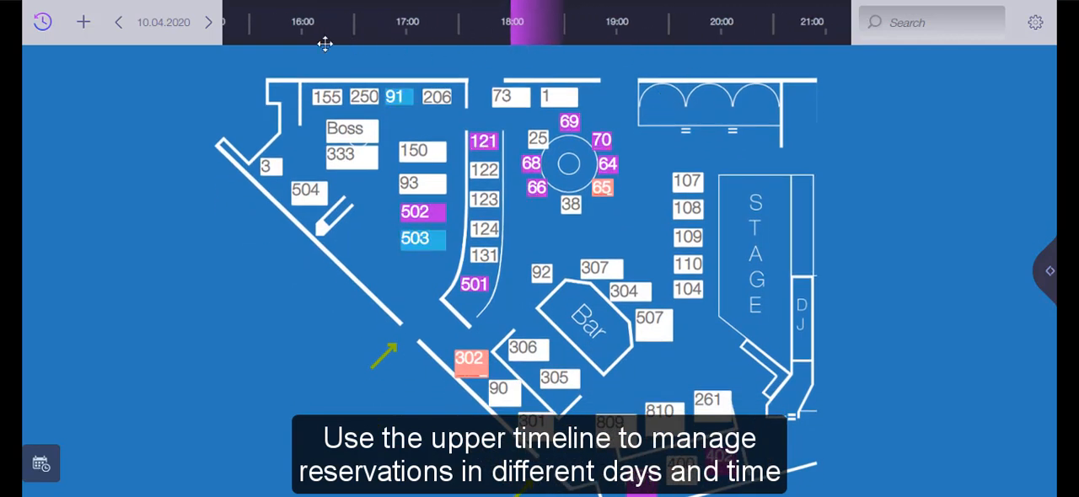
# Slide the floor plan timeline to view table bookings around 18:00
pyautogui.click(163, 22)
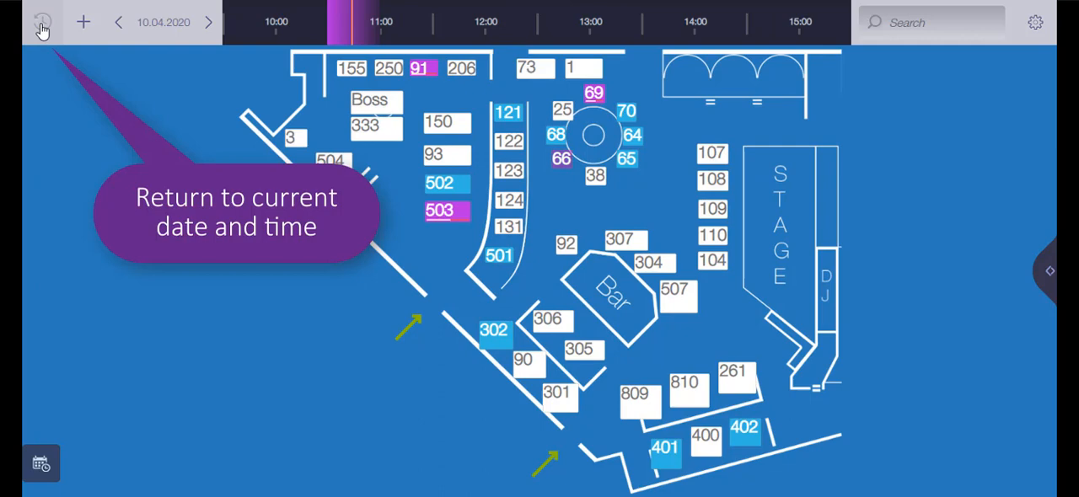
pyautogui.moveTo(386, 141)
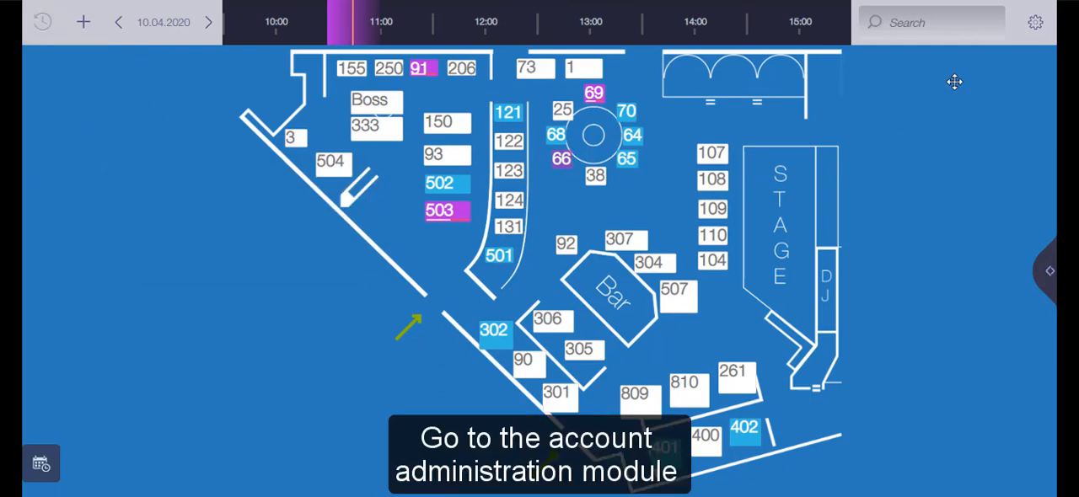
pyautogui.moveTo(1034, 23)
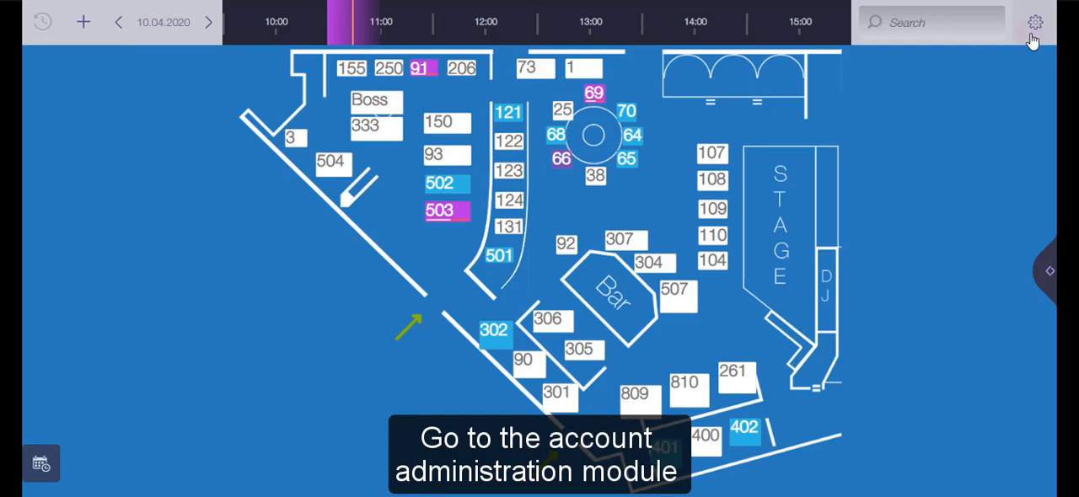
# Open the gear menu listing venues, Administration, device settings and logout
pyautogui.click(1036, 22)
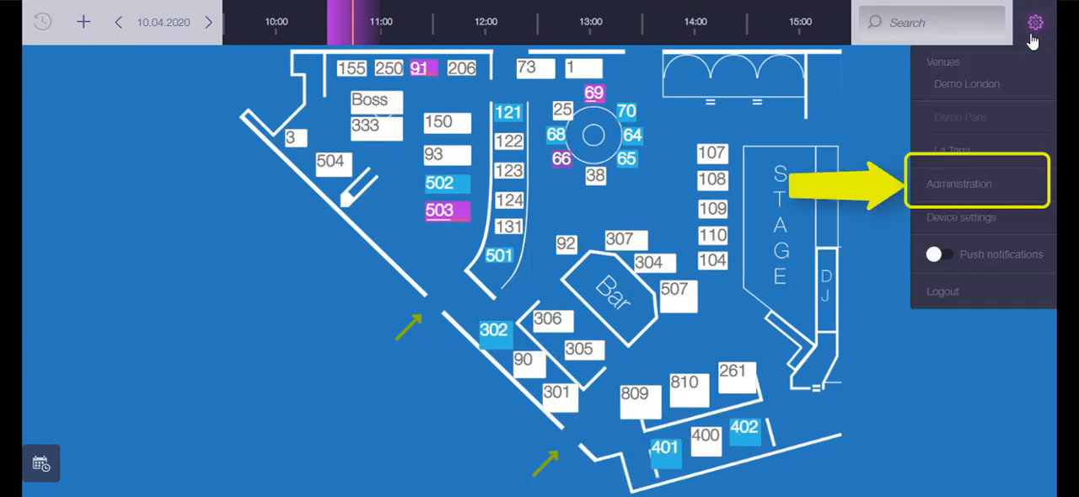